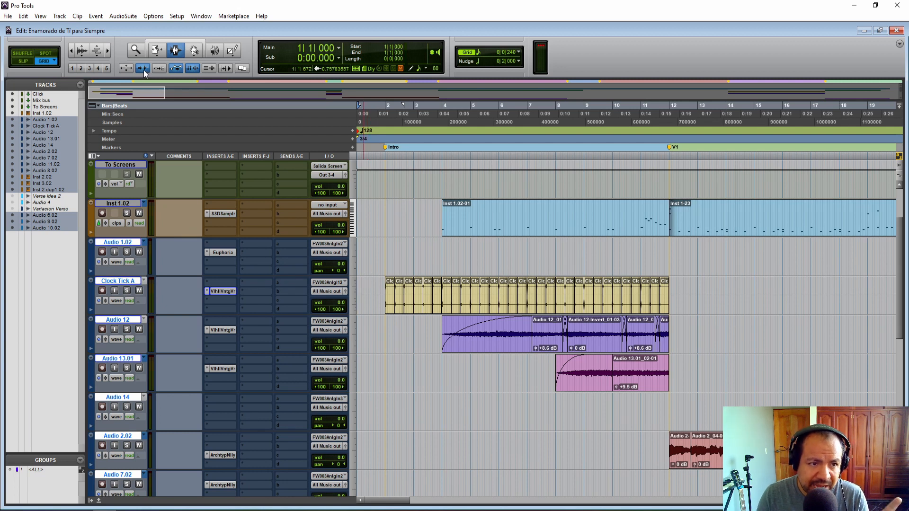
Zoom in on the opening intro bars with the Clock Tick A clips and return to the session start
click(412, 290)
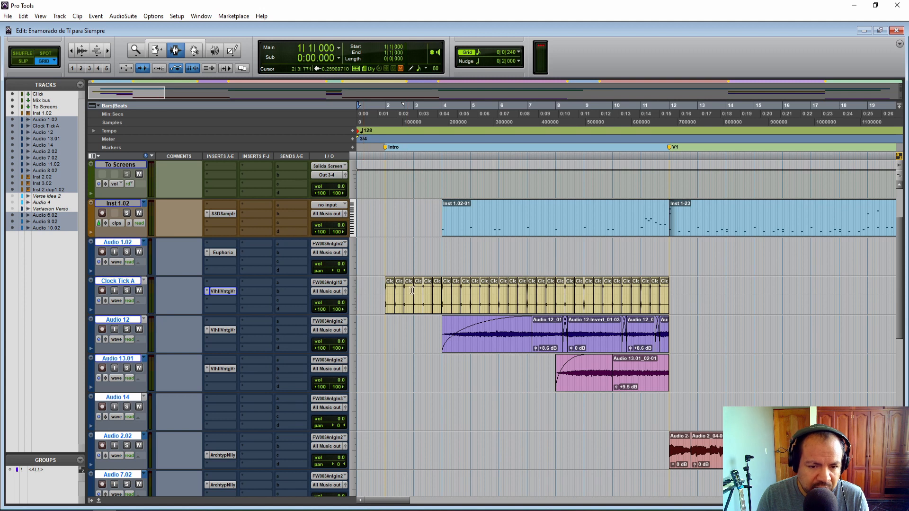
click(410, 289)
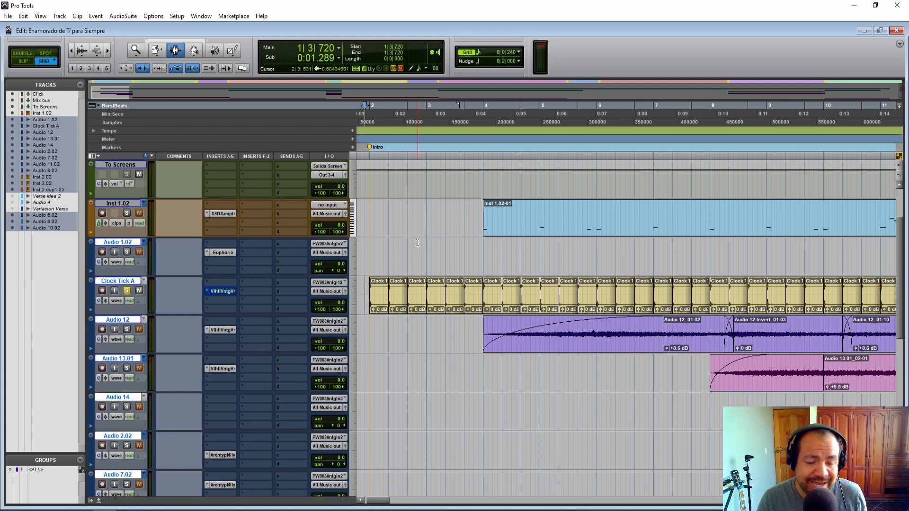
key(space)
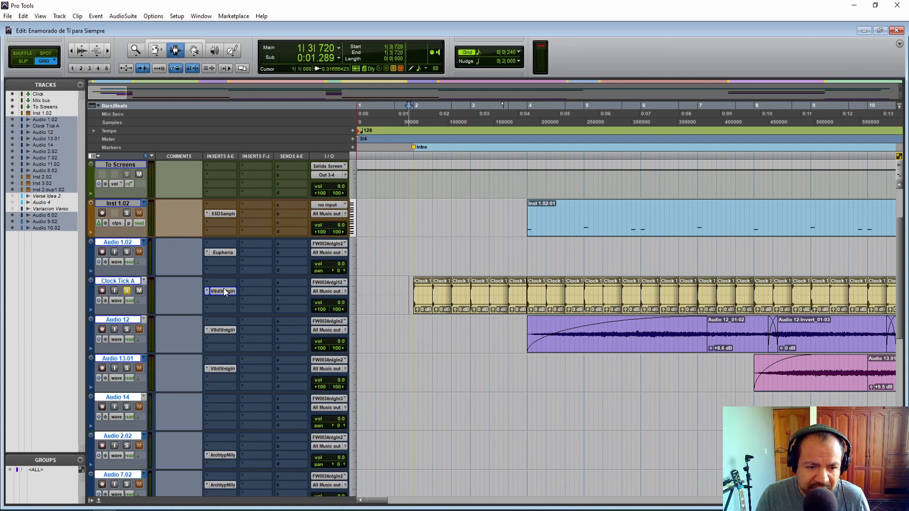
click(219, 290)
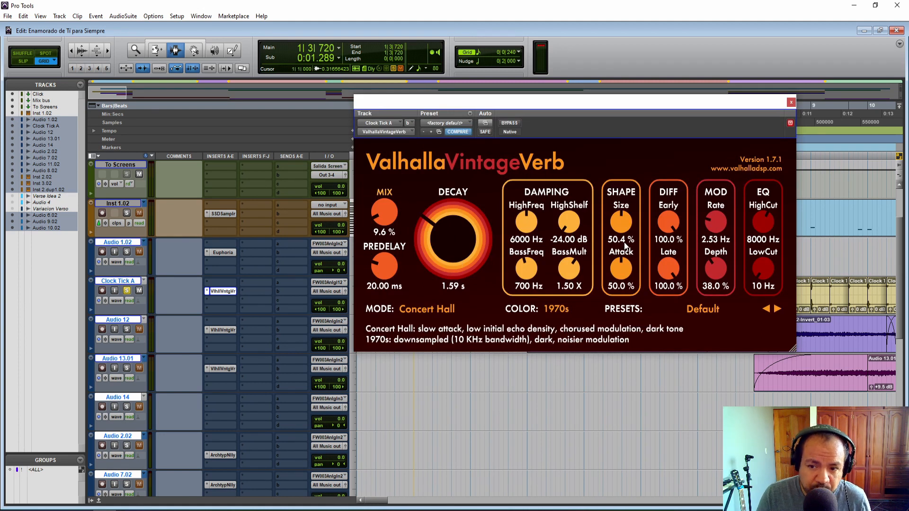
mouse_move(620, 224)
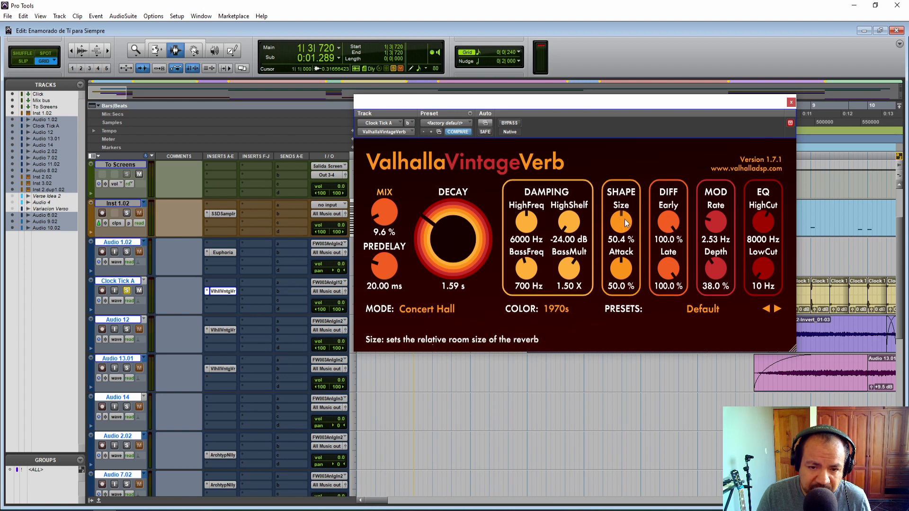
mouse_move(443, 233)
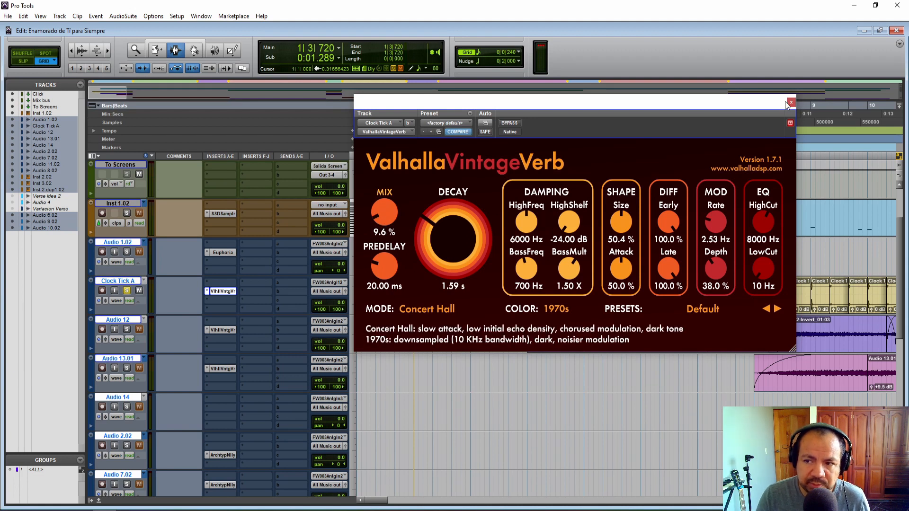
click(790, 102)
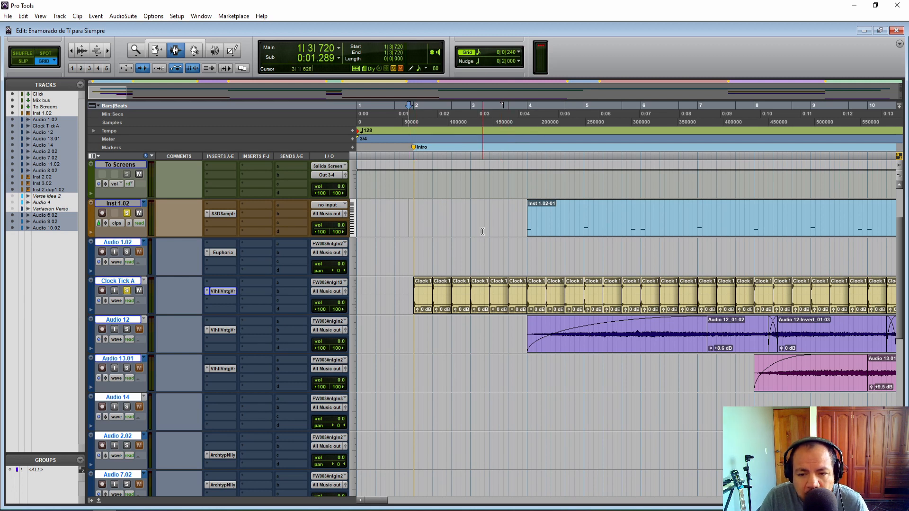
Solo the Audio 12 shimmer track with the clock tick and play back the intro bars
key(space)
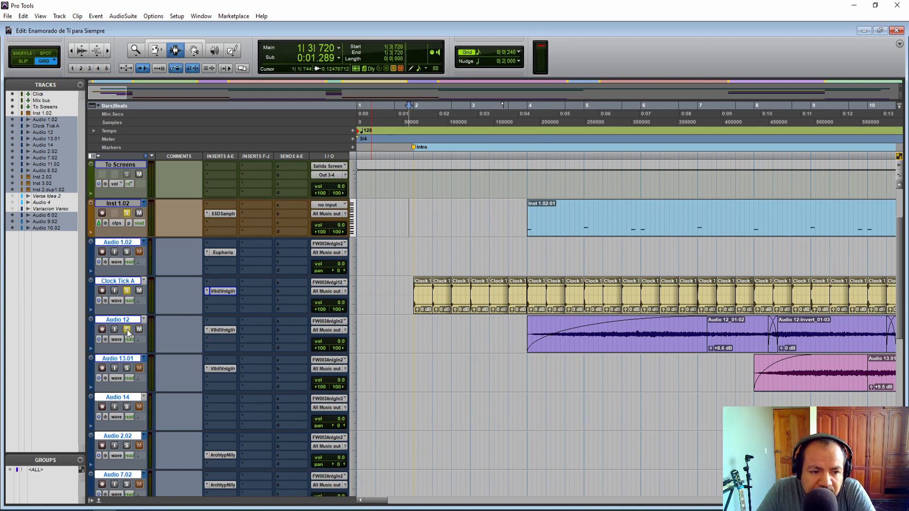
click(527, 335)
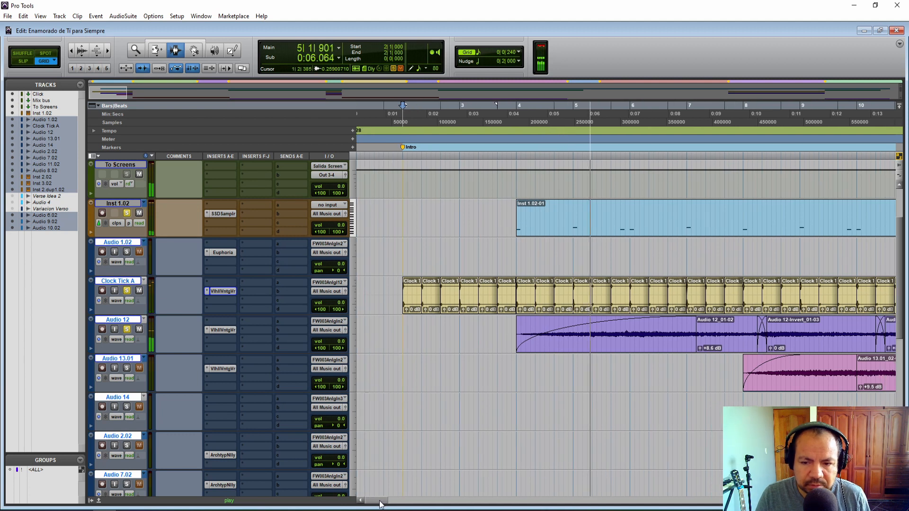
Scroll the timeline back to the session start before soloing Audio 13.01
scroll(right, 3)
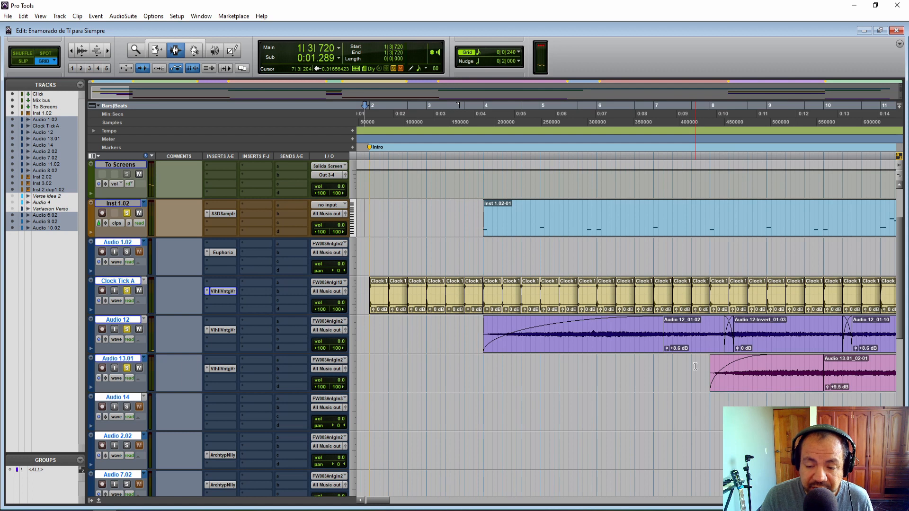
Play the soloed intro, then scroll to the verse tracks around the V1 marker at bar 11
key(space)
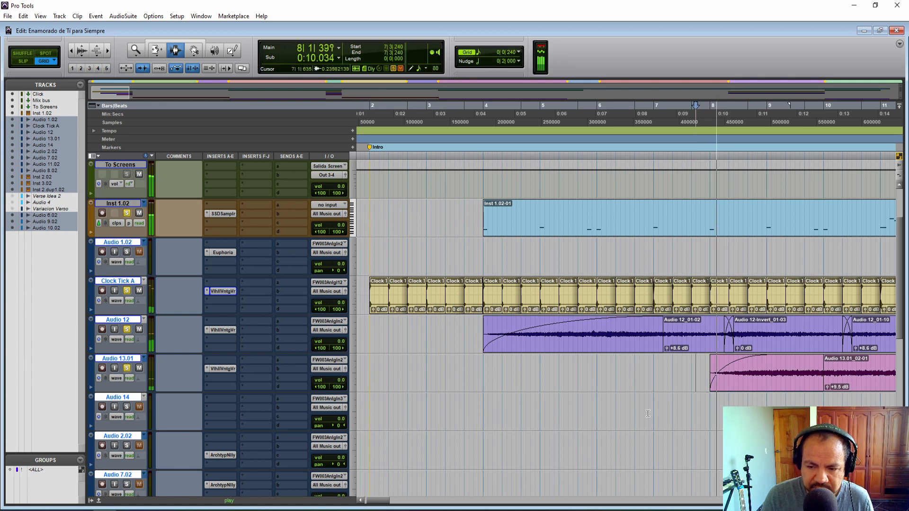
scroll(right, 3)
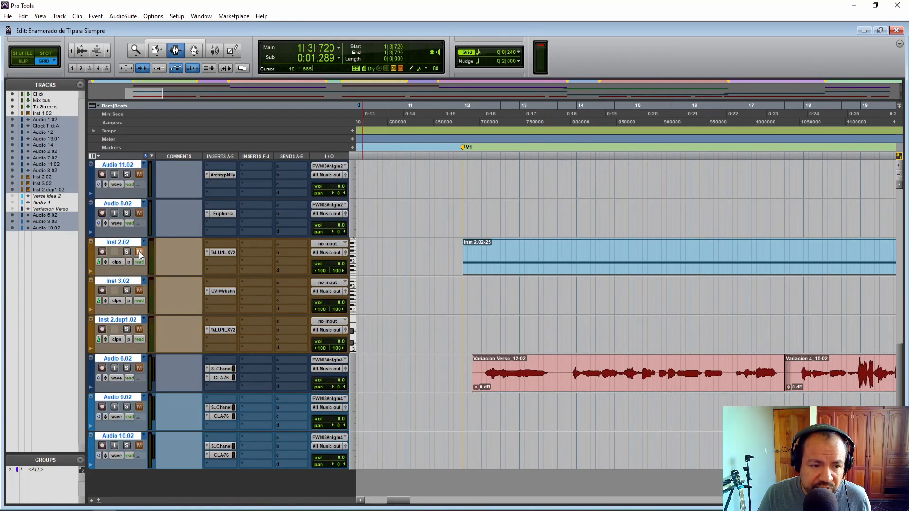
click(433, 280)
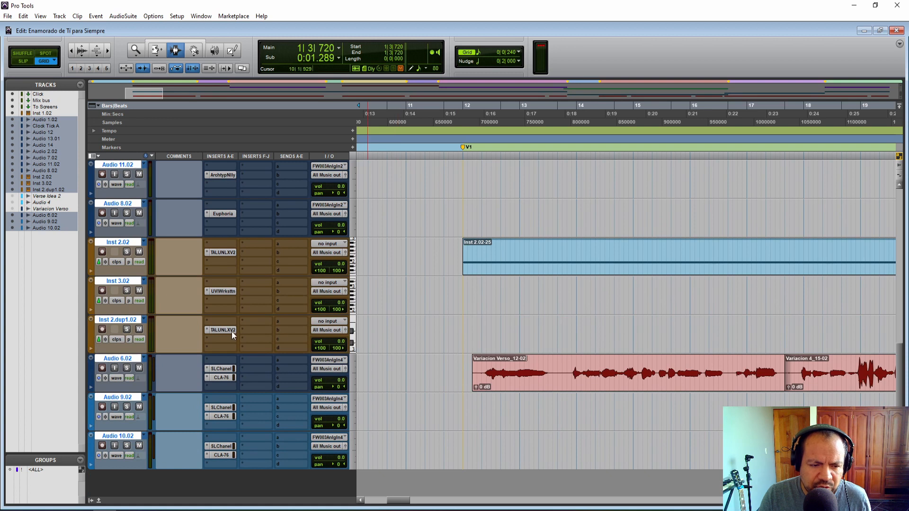
mouse_move(143, 341)
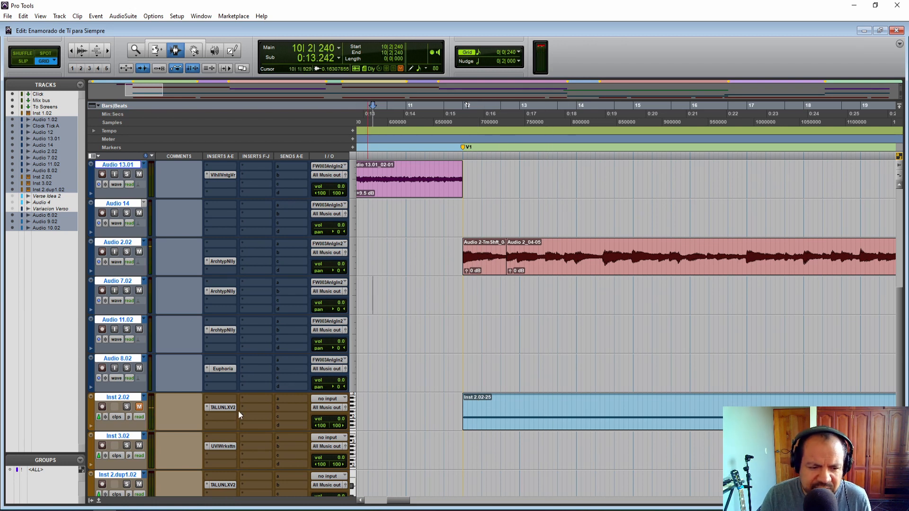
click(139, 407)
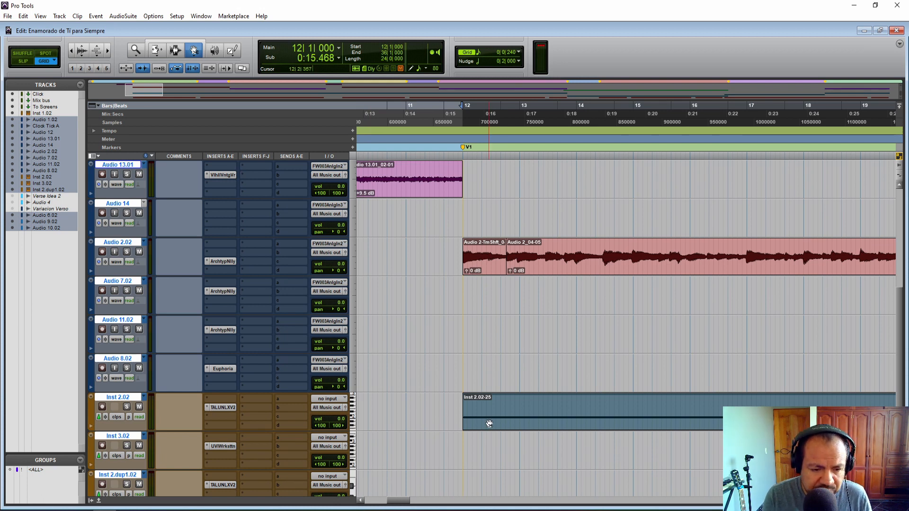
Select the Inst 2.02 clip at bar 12 and play the clock tick and shimmer tracks from there
double_click(489, 412)
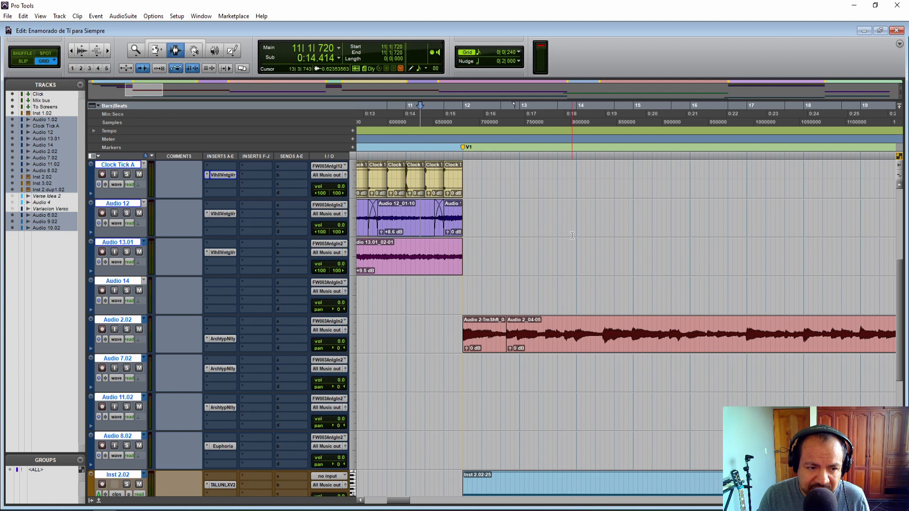
key(space)
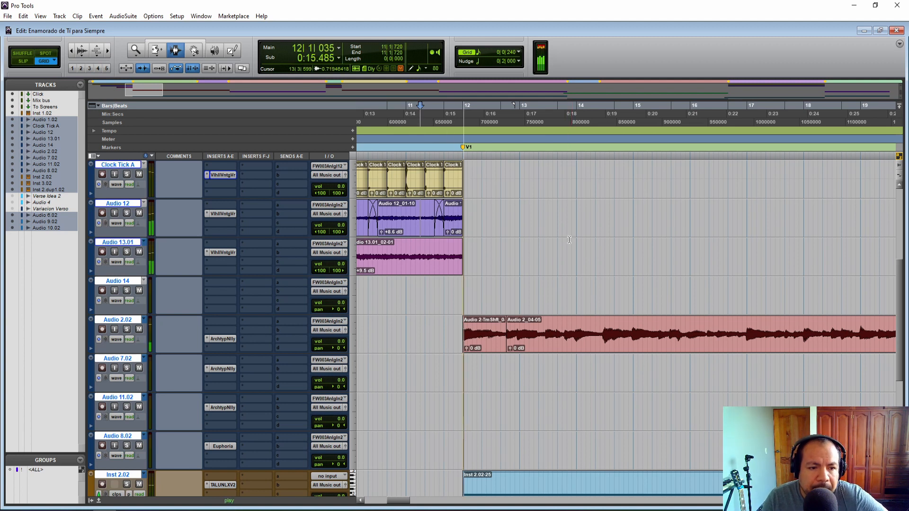
Scroll the timeline to bars 57–66 around the Ch 1 Outro and V2 markers
scroll(down, 3)
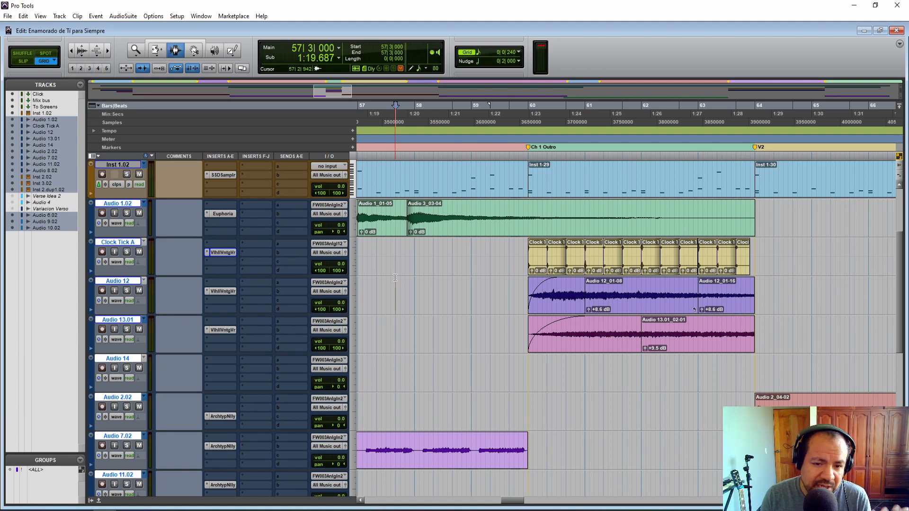
Play from just before the Ch 1 Outro marker, then scroll on to Chorus 3 around bar 160
click(483, 232)
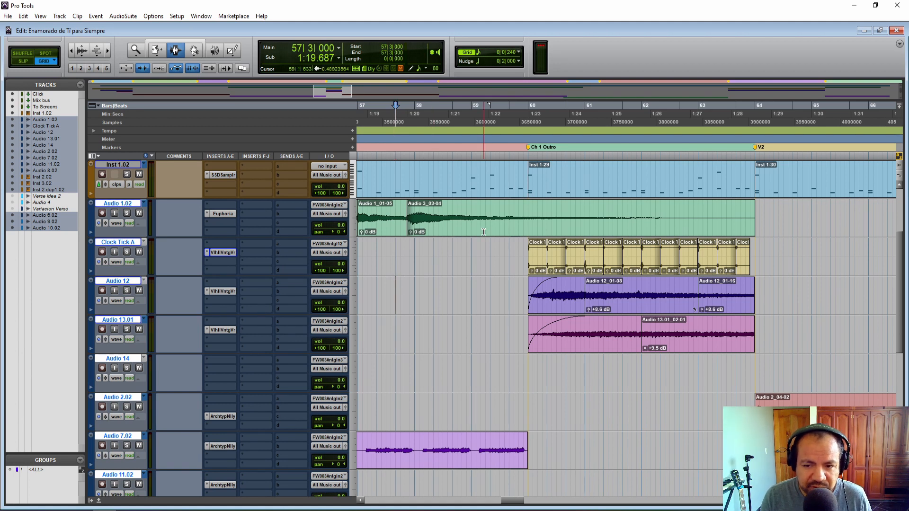
key(space)
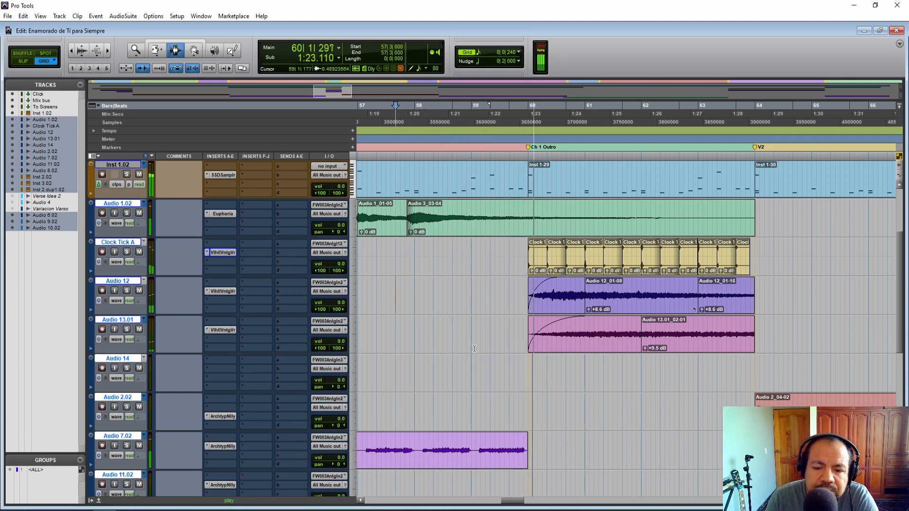
scroll(right, 3)
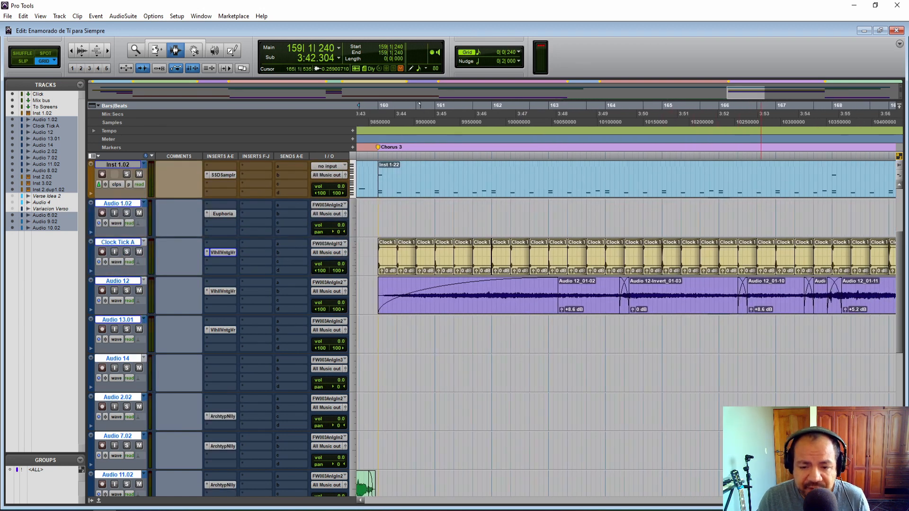
Scroll the timeline to bars 179–187 where the Outro marker sits at bar 184
scroll(right, 3)
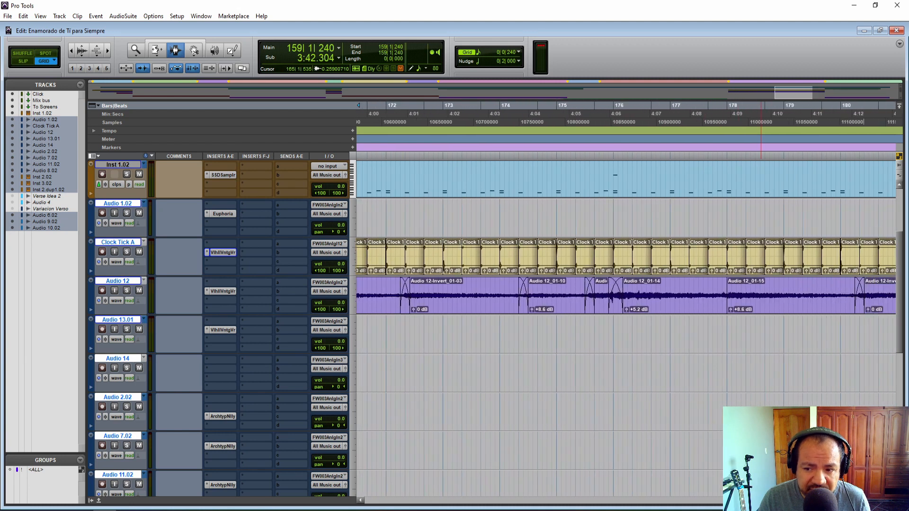
scroll(right, 3)
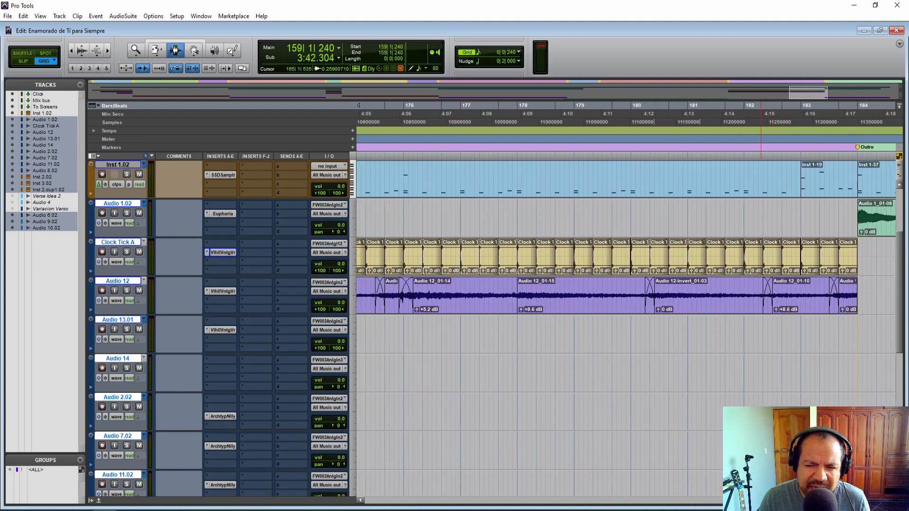
scroll(left, 3)
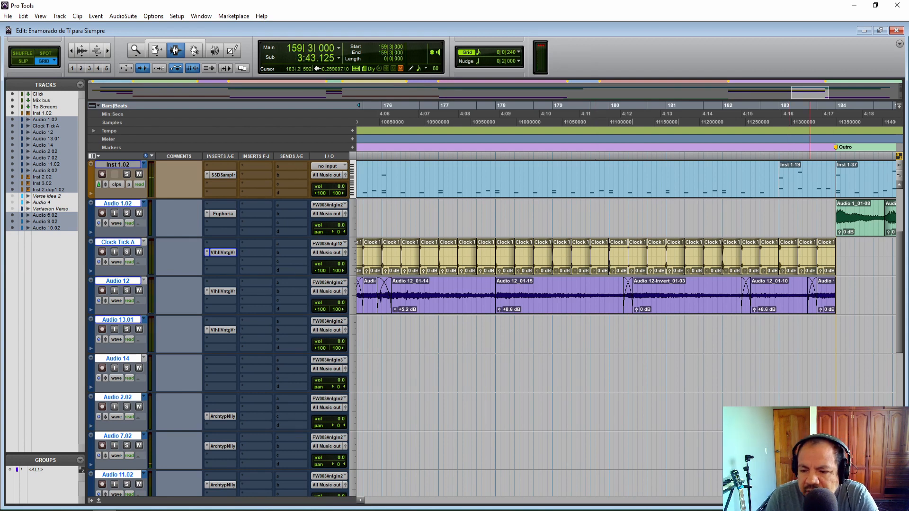
scroll(right, 3)
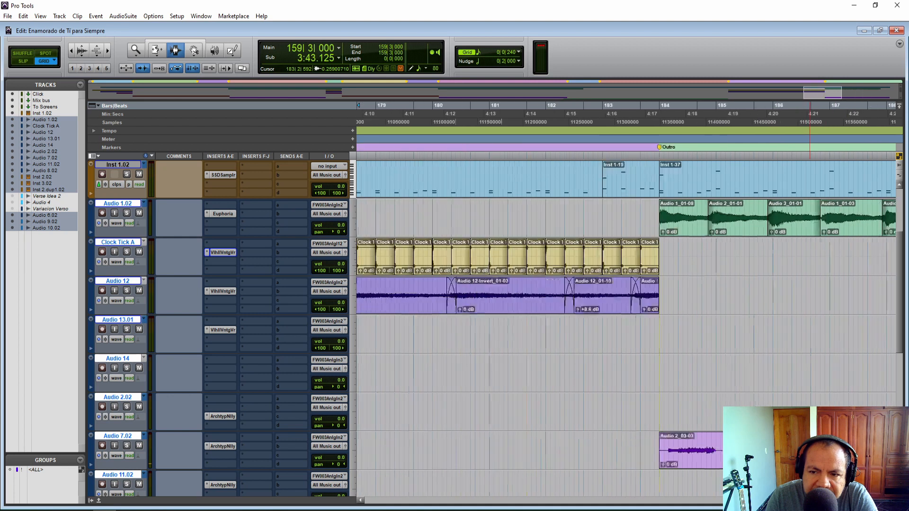